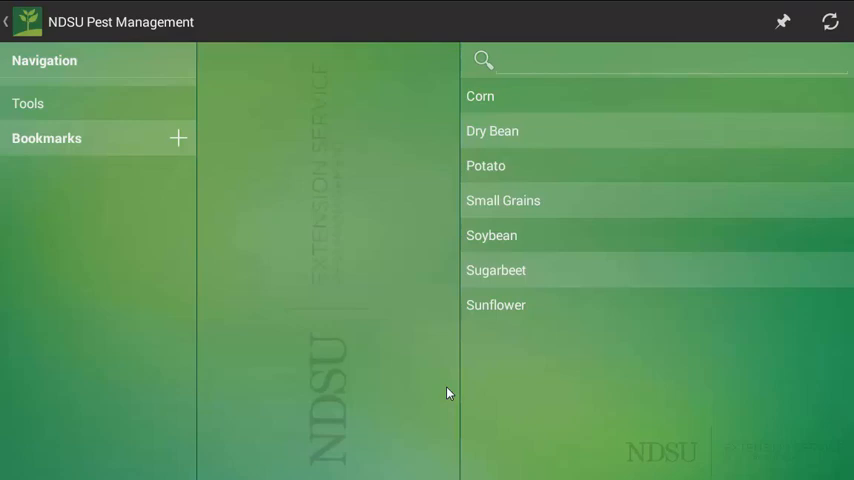
{"action": "mouse_move", "coordinate": [376, 211]}
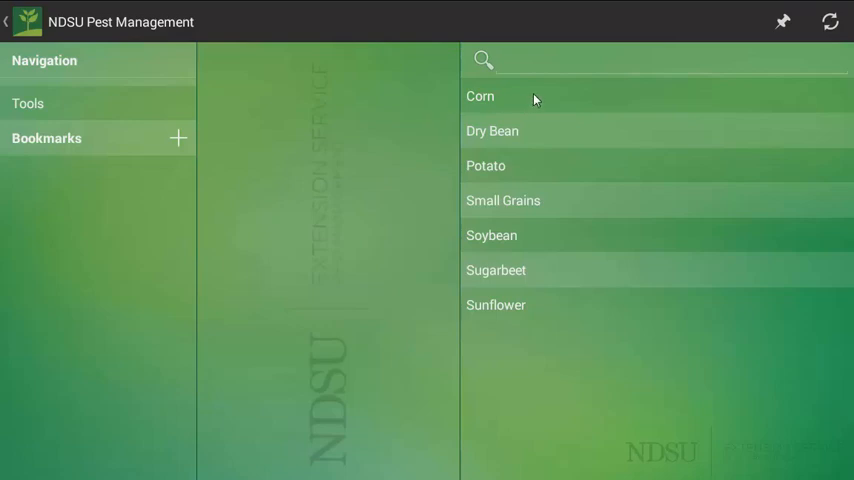
Step: Open Corn's Weeds category to list species like Barnyardgrass and Canada Thistle
{"action": "left_click", "coordinate": [480, 96]}
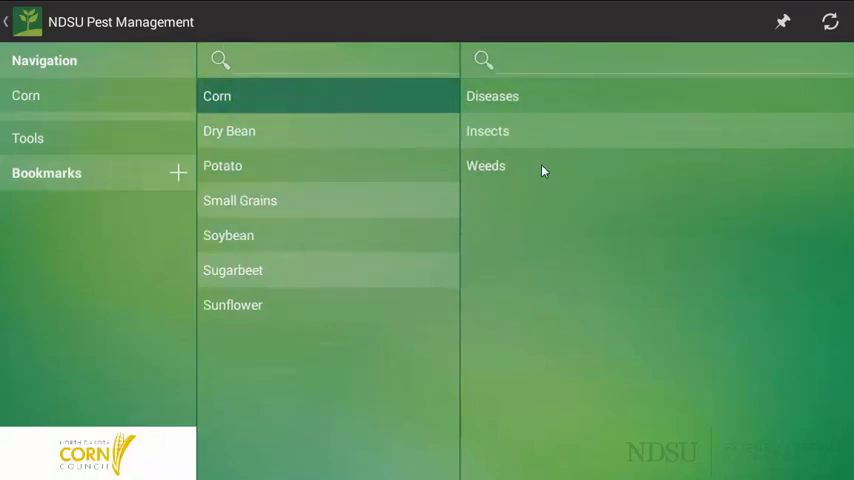
{"action": "left_click", "coordinate": [486, 165]}
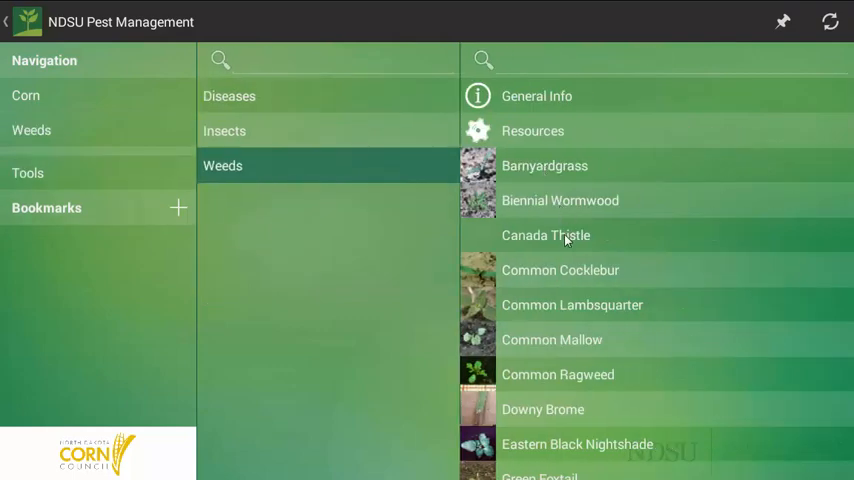
{"action": "mouse_move", "coordinate": [490, 270]}
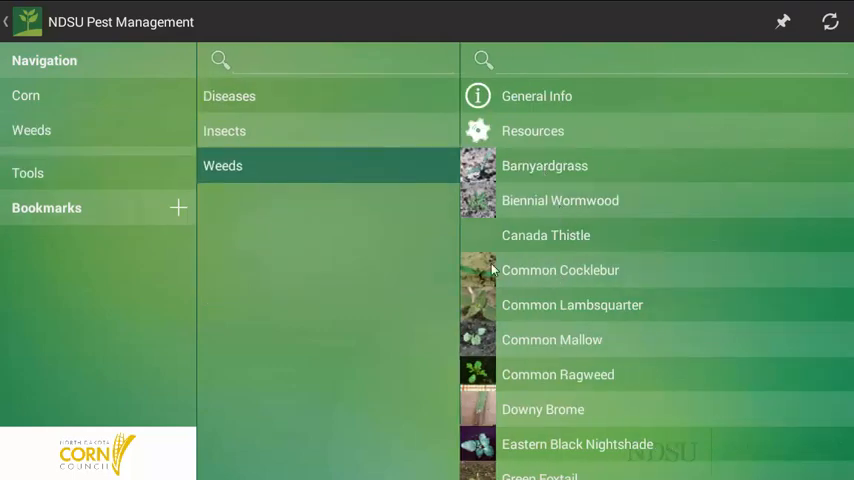
{"action": "mouse_move", "coordinate": [583, 280]}
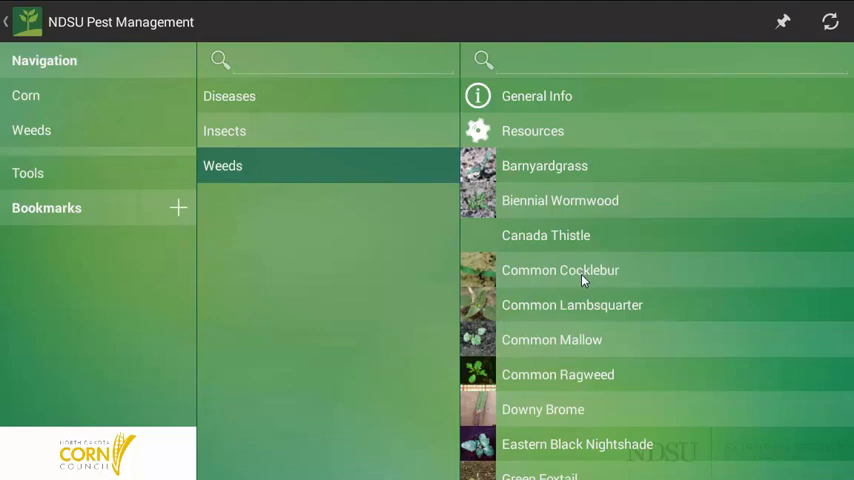
{"action": "mouse_move", "coordinate": [485, 274]}
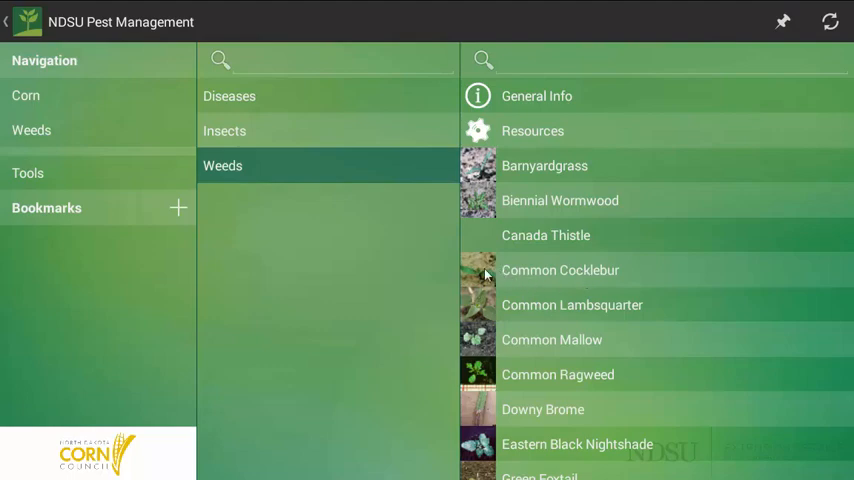
{"action": "left_click", "coordinate": [560, 270]}
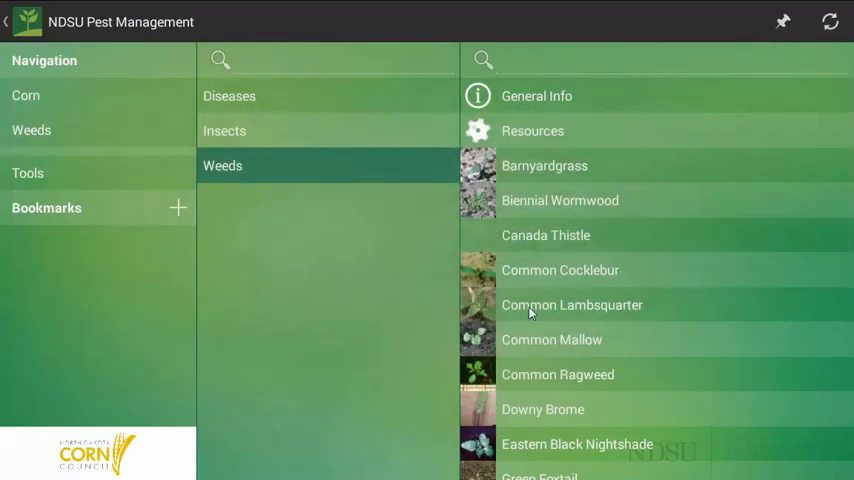
Step: Open Common Cocklebur's Post herbicide list, showing Accent, Aim and Atrazine
{"action": "left_click", "coordinate": [560, 270]}
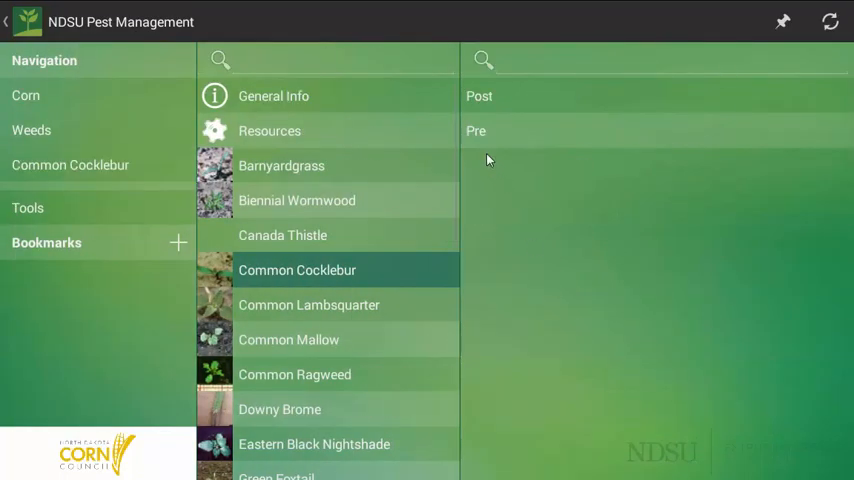
{"action": "mouse_move", "coordinate": [512, 190]}
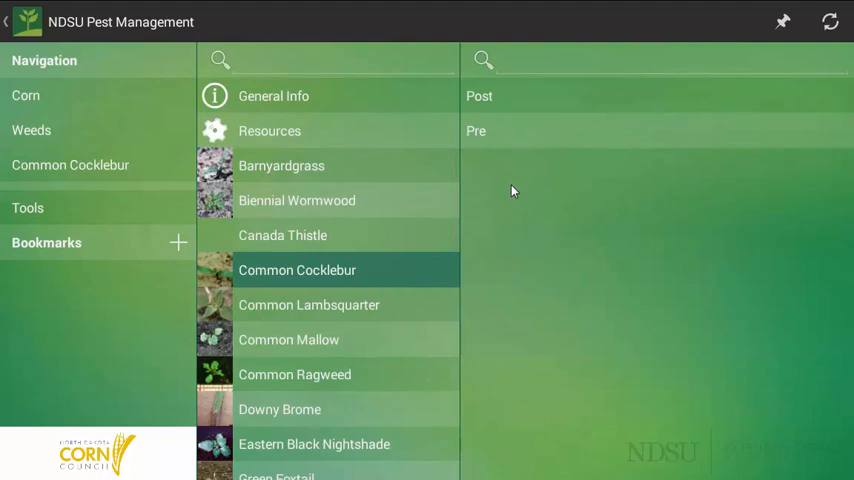
{"action": "mouse_move", "coordinate": [515, 168]}
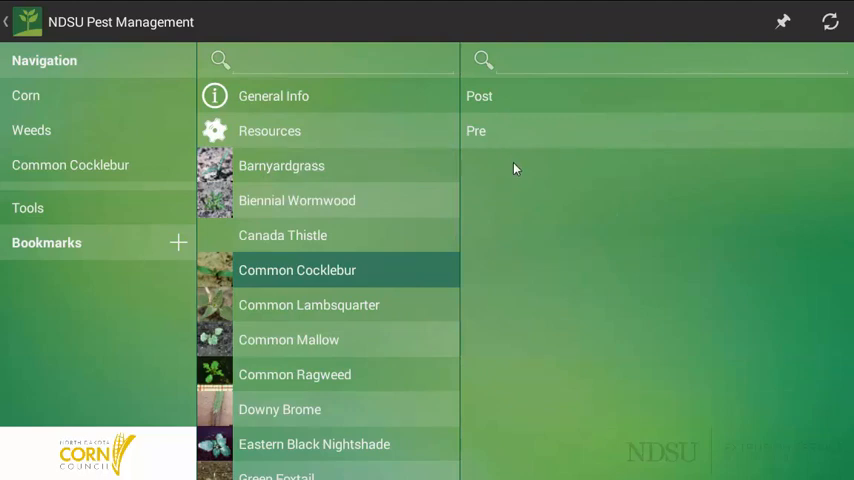
{"action": "left_click", "coordinate": [479, 96]}
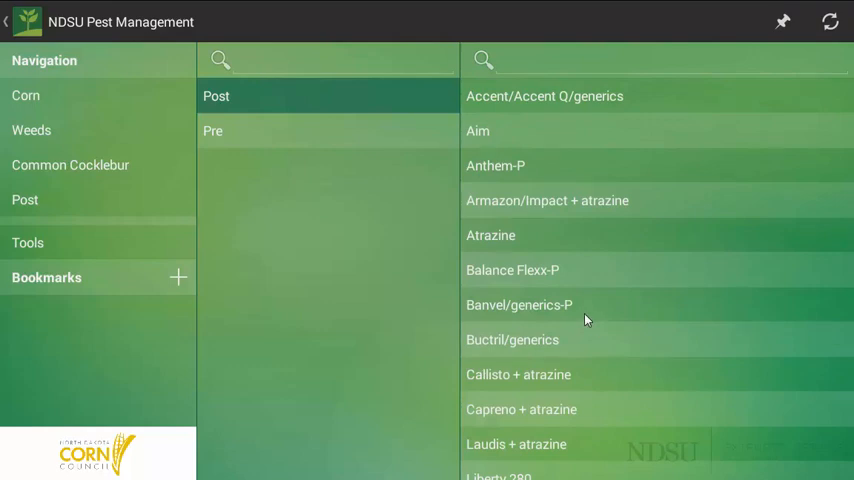
Step: Open Banvel/generics-P to view its dicamba active ingredient and application rates
{"action": "left_click", "coordinate": [519, 304]}
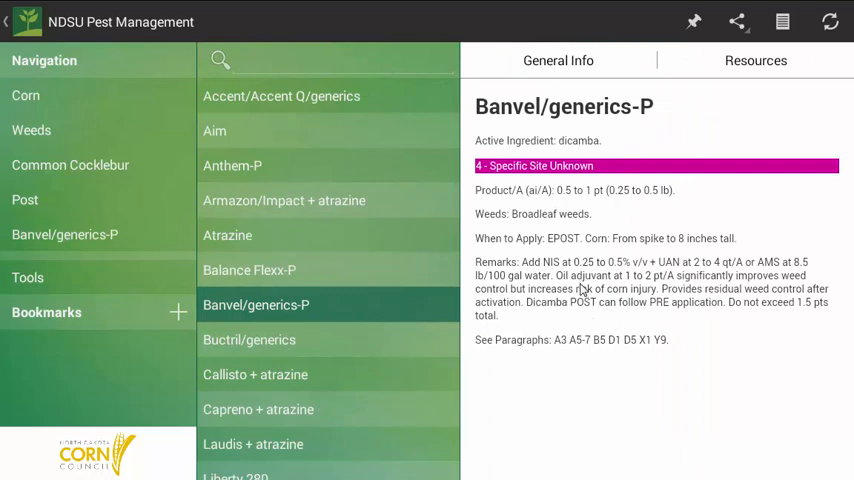
{"action": "mouse_move", "coordinate": [543, 186]}
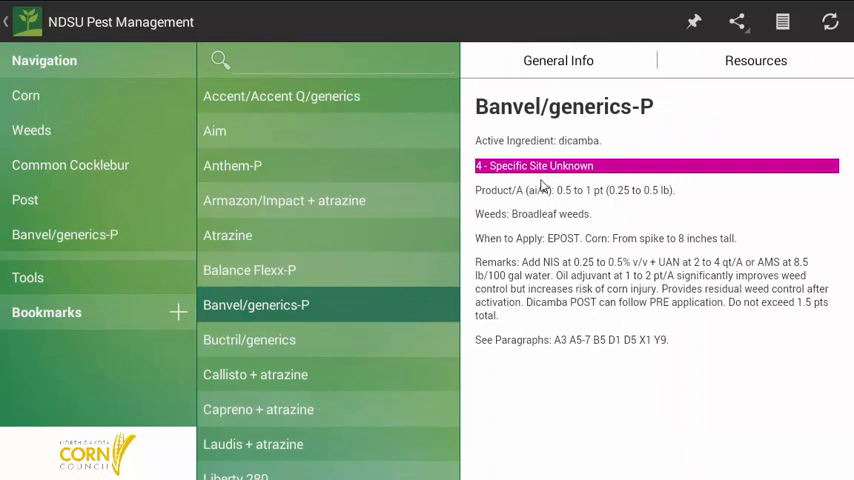
{"action": "mouse_move", "coordinate": [575, 198]}
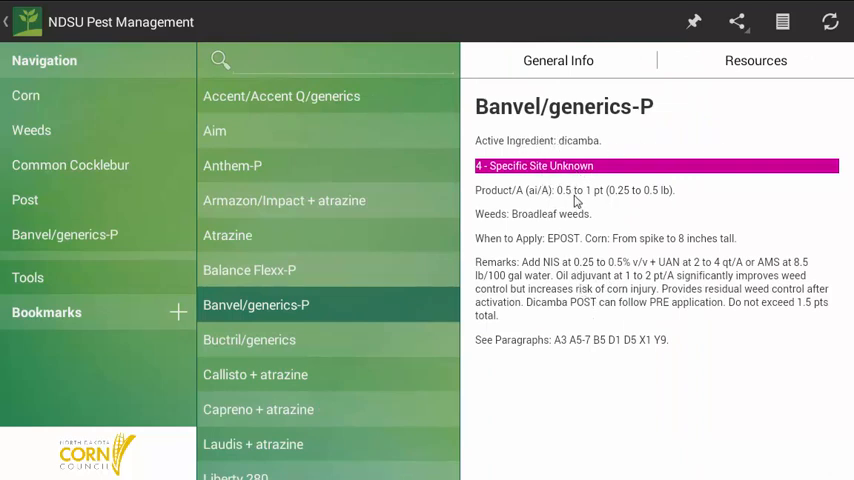
{"action": "mouse_move", "coordinate": [533, 181]}
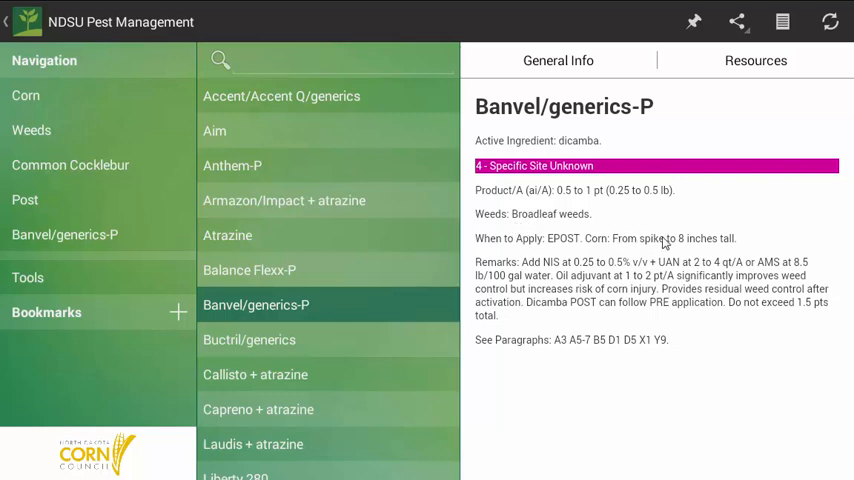
{"action": "mouse_move", "coordinate": [590, 285]}
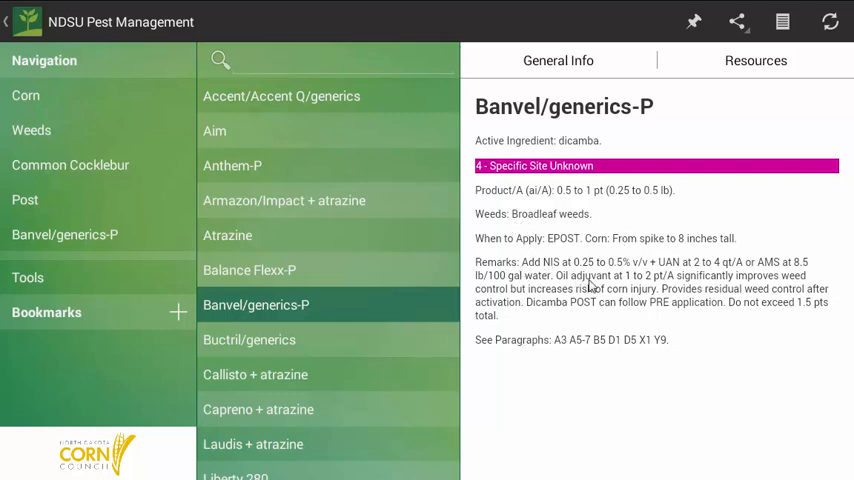
{"action": "mouse_move", "coordinate": [583, 328]}
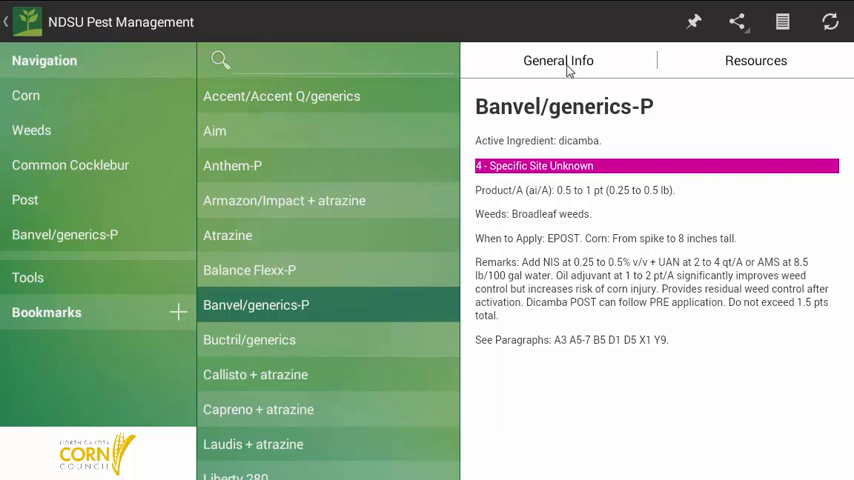
Step: Open General Info and scroll through the A1–A13 topic list
{"action": "left_click", "coordinate": [558, 60]}
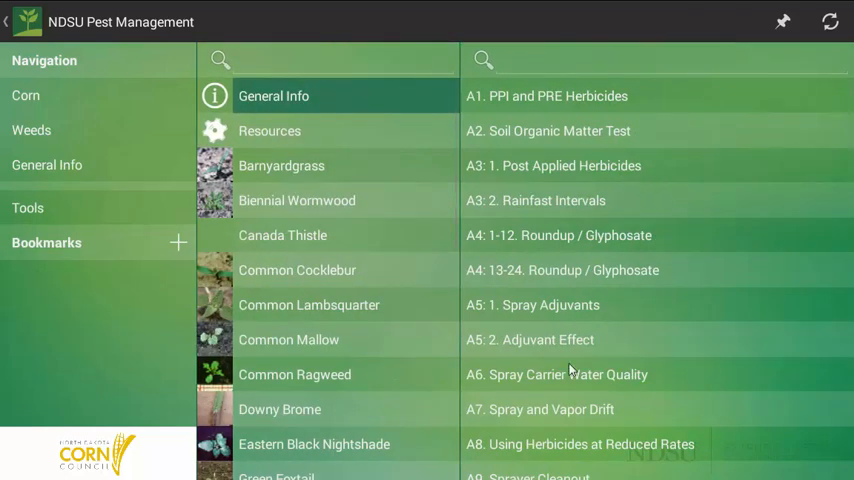
{"action": "scroll", "scroll_direction": "down", "scroll_amount": 3}
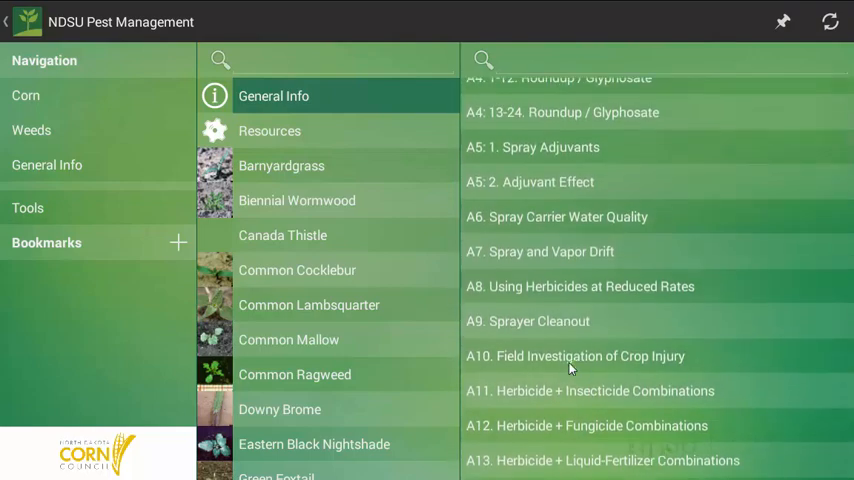
{"action": "scroll", "scroll_direction": "down", "scroll_amount": 3}
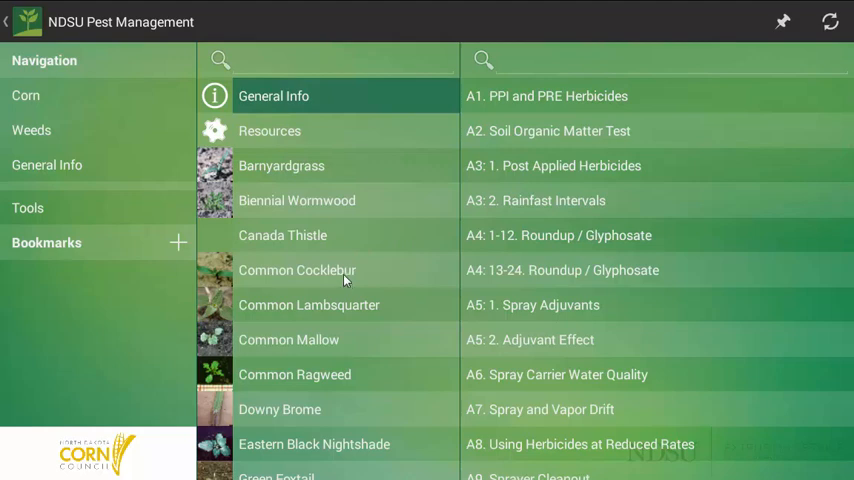
{"action": "mouse_move", "coordinate": [335, 276]}
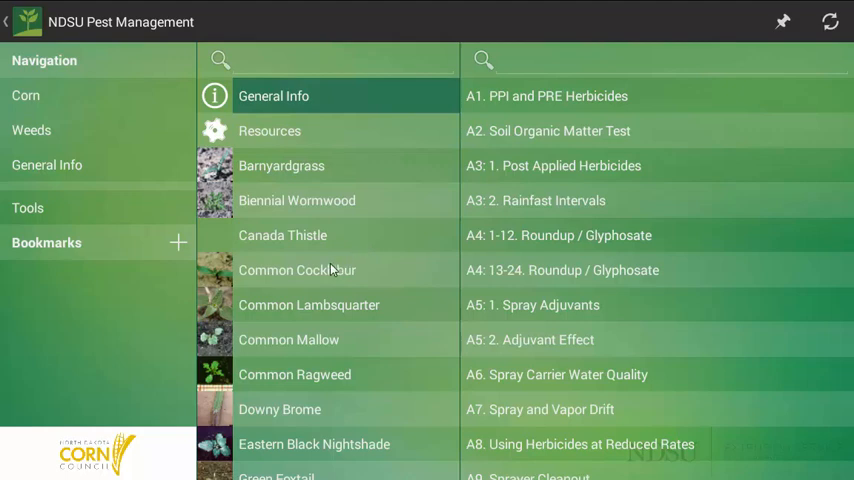
{"action": "mouse_move", "coordinate": [315, 280]}
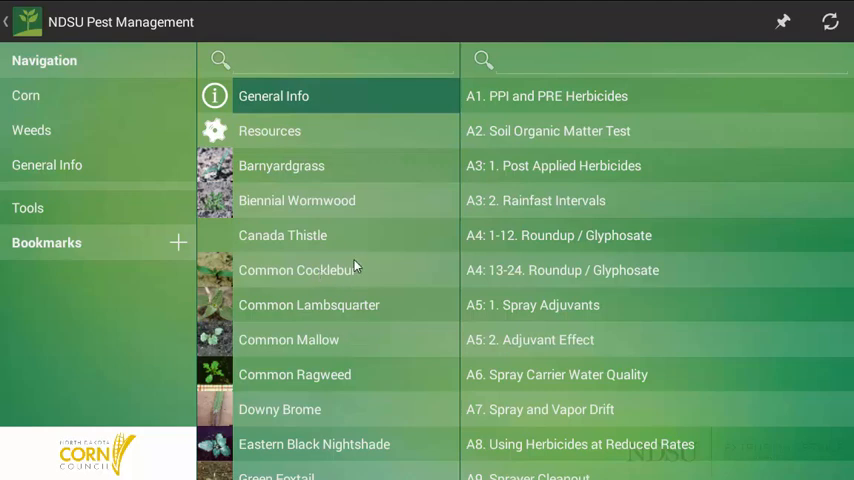
{"action": "mouse_move", "coordinate": [355, 272]}
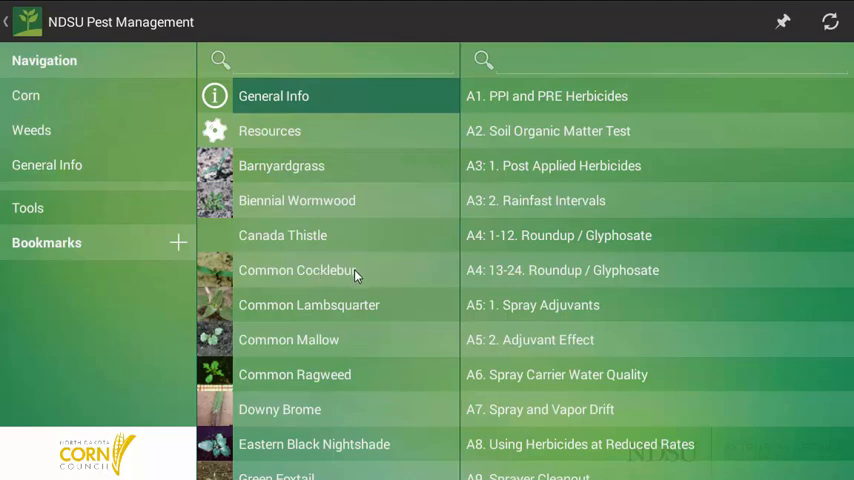